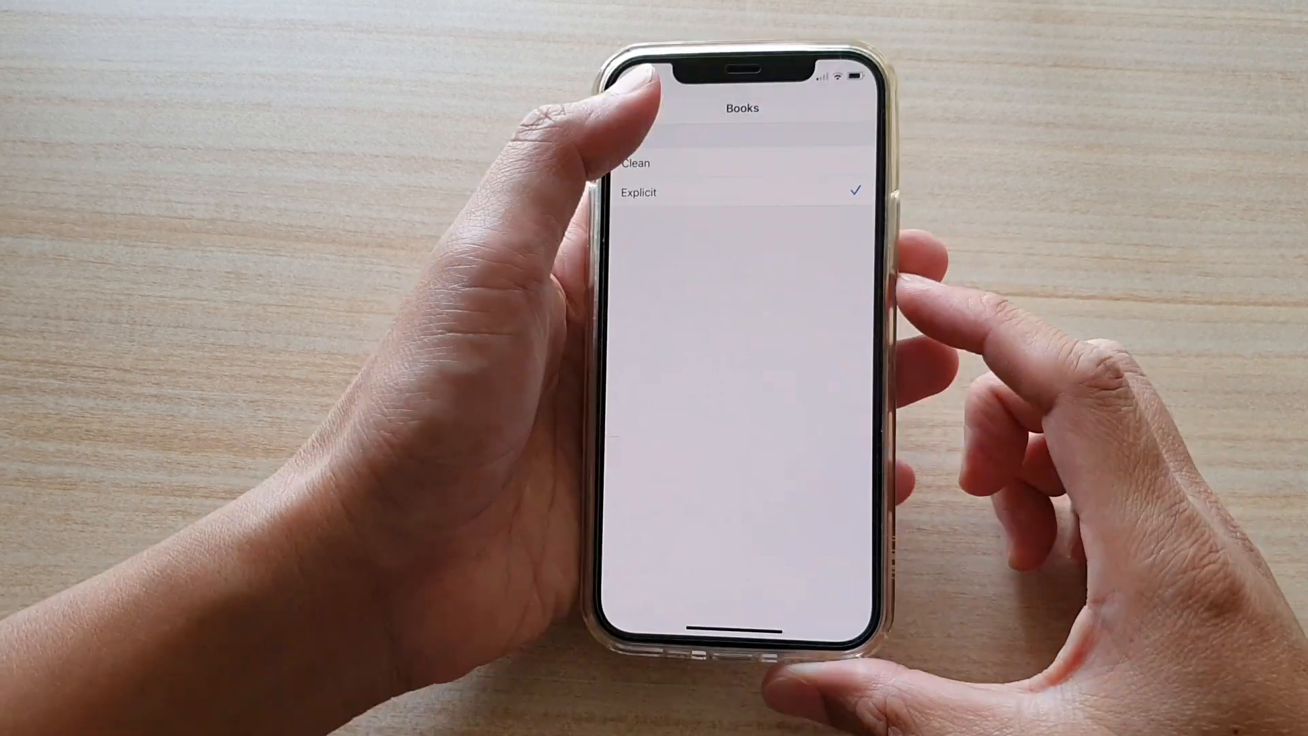
# Go back from the Books options to the Screen Time overview
pyautogui.click(654, 112)
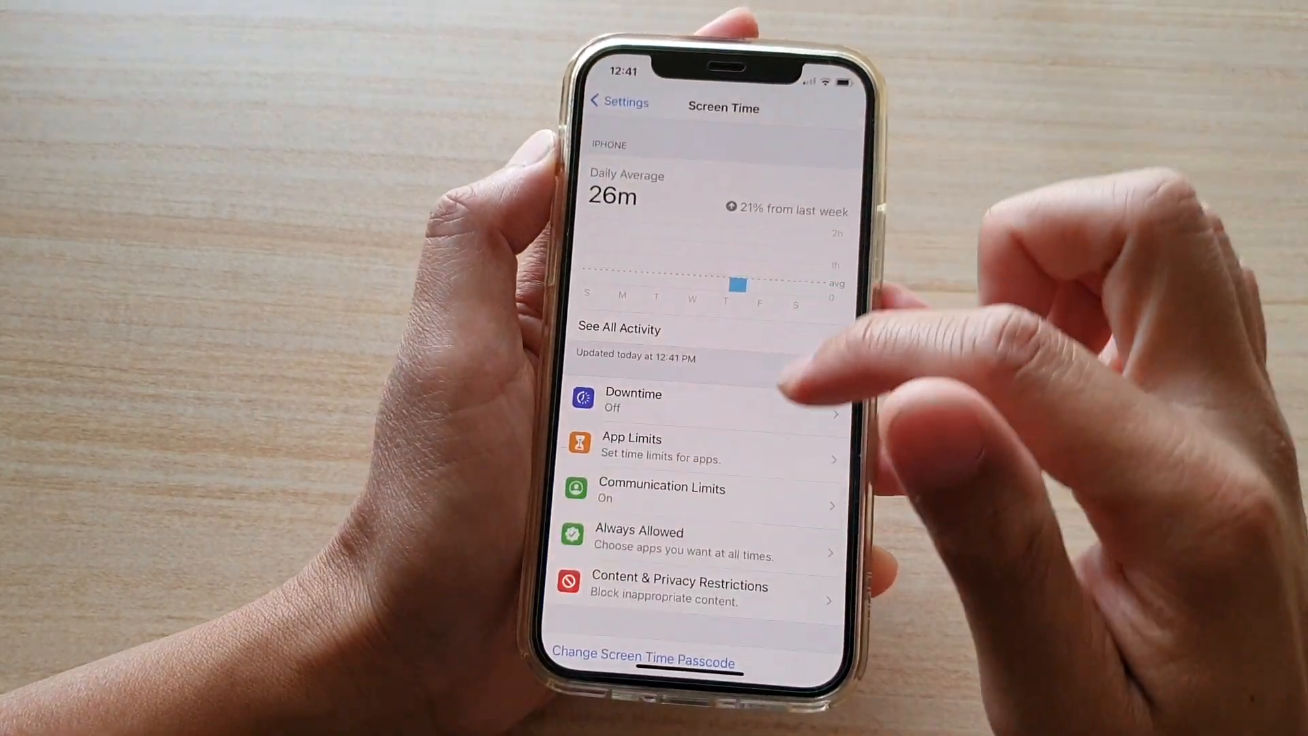
pyautogui.click(617, 101)
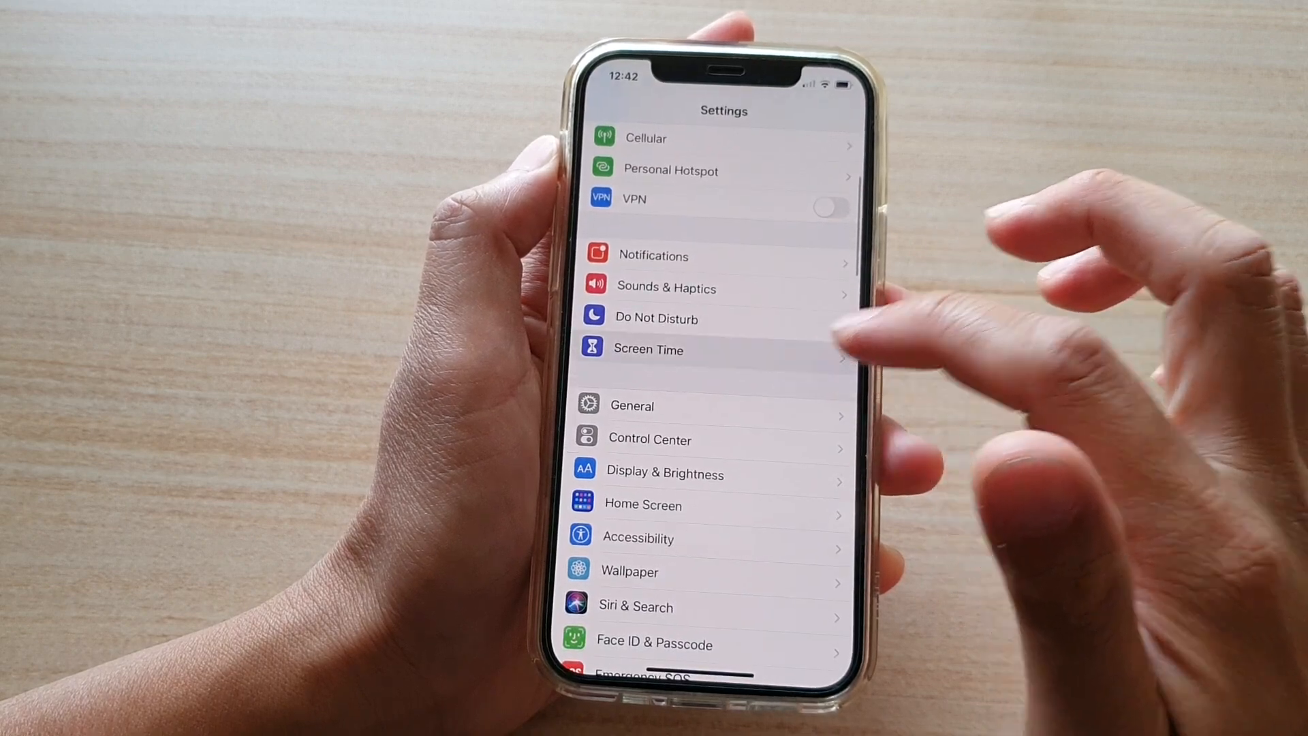
pyautogui.click(649, 349)
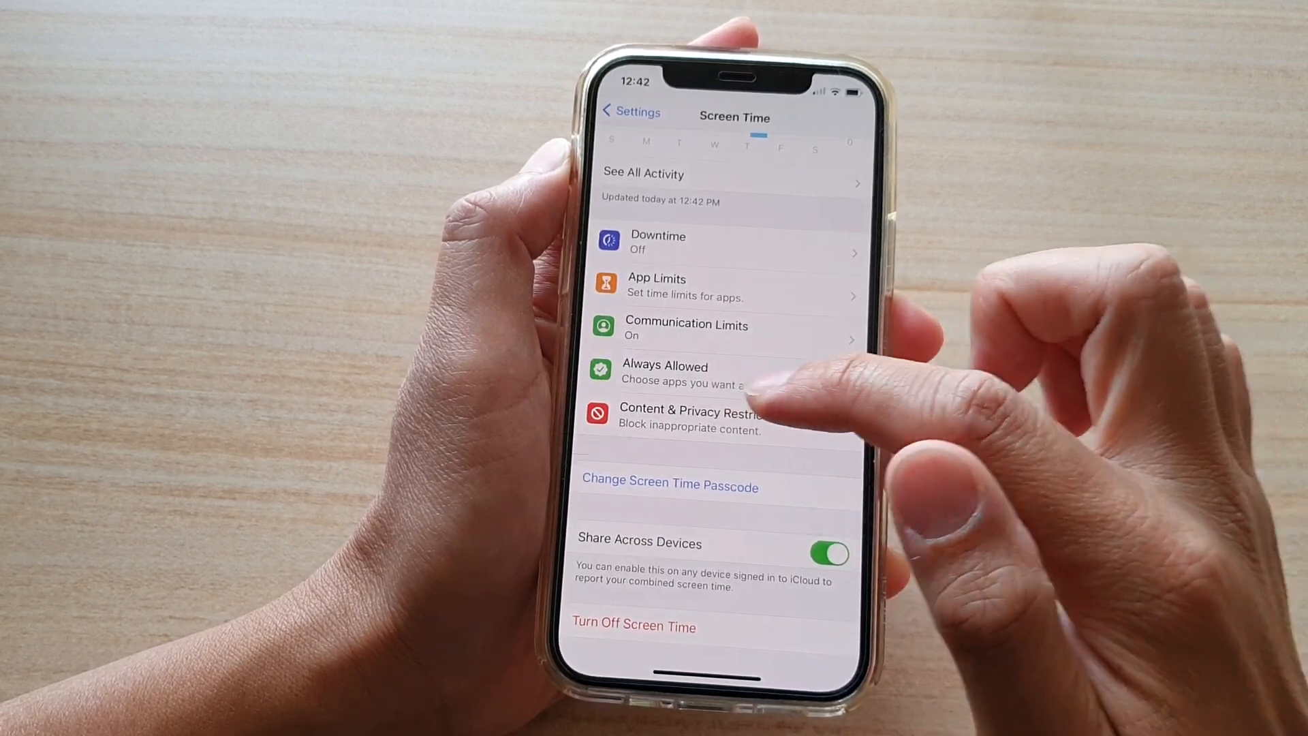
# Return to the Books content restriction, still set to Explicit, via Content & Privacy Restrictions
pyautogui.click(684, 419)
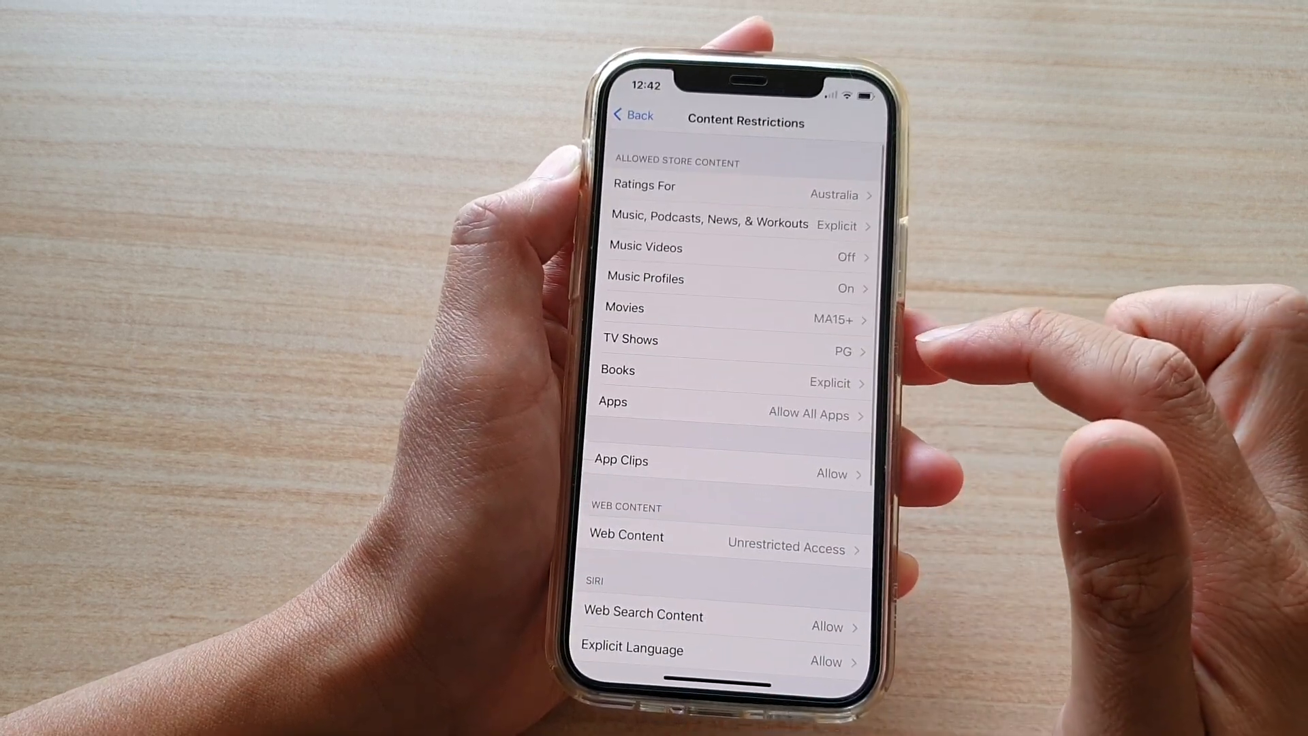
pyautogui.click(729, 369)
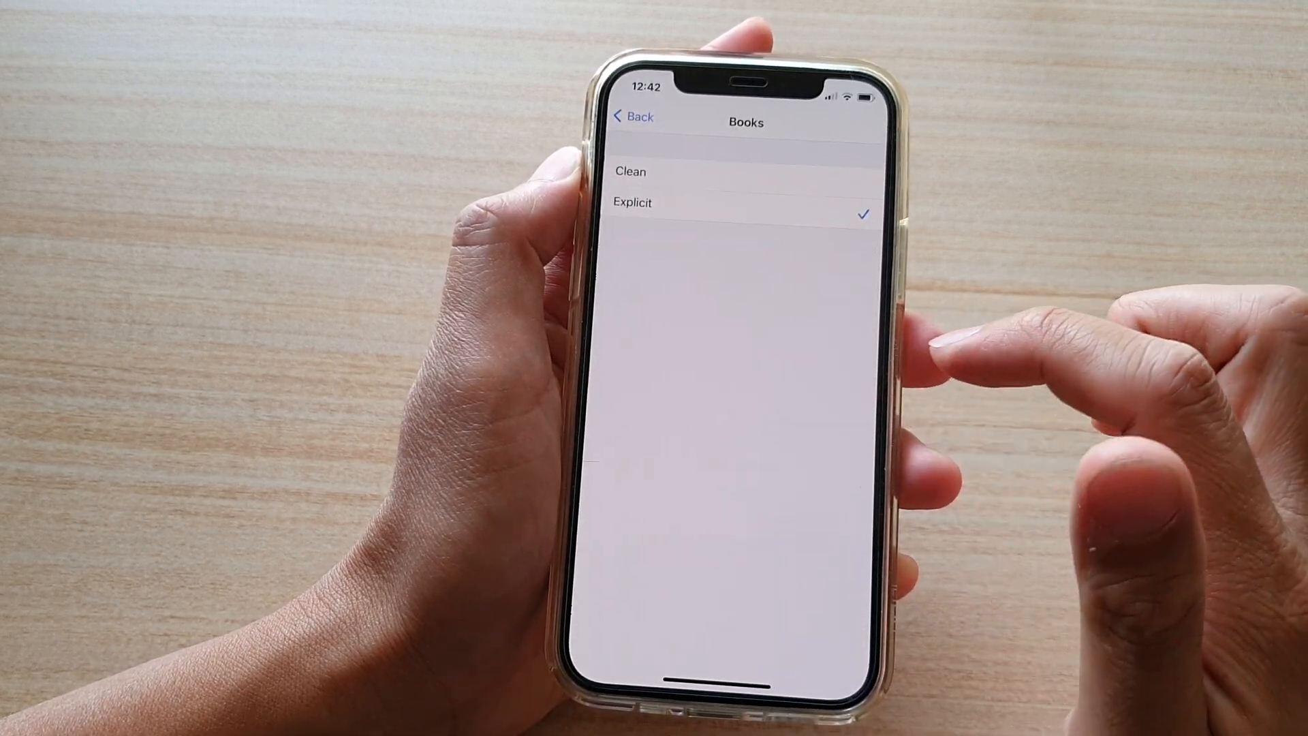